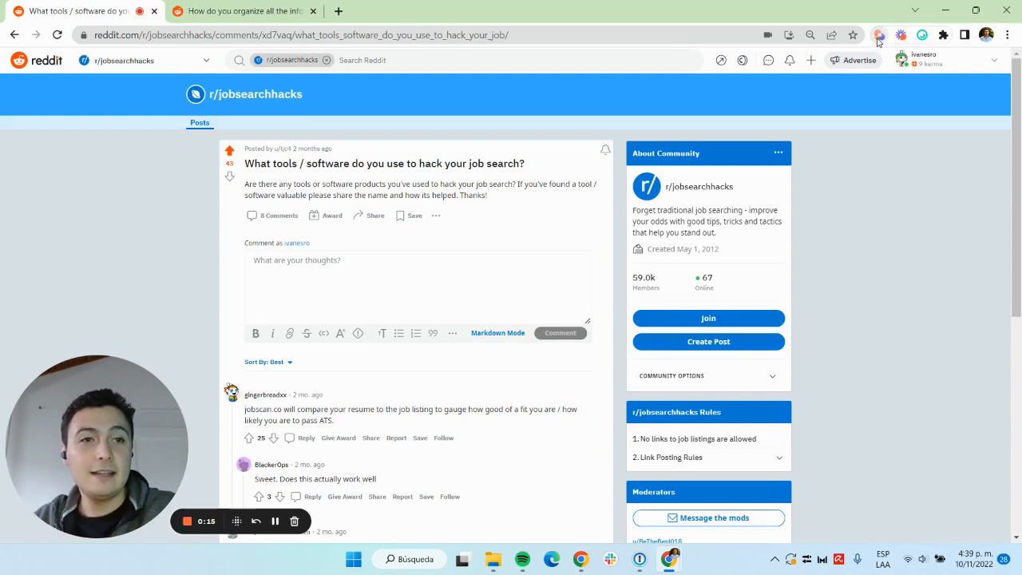
# Step: Save the 'Save a Reddit post to a Notion database' playbook from the saved playbooks list
pyautogui.click(878, 35)
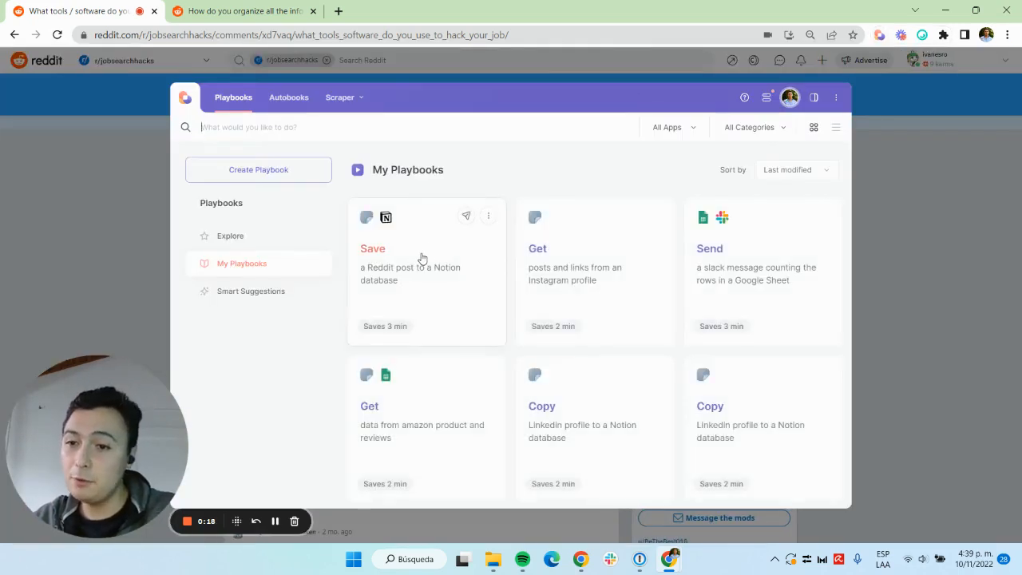
pyautogui.moveTo(488, 217)
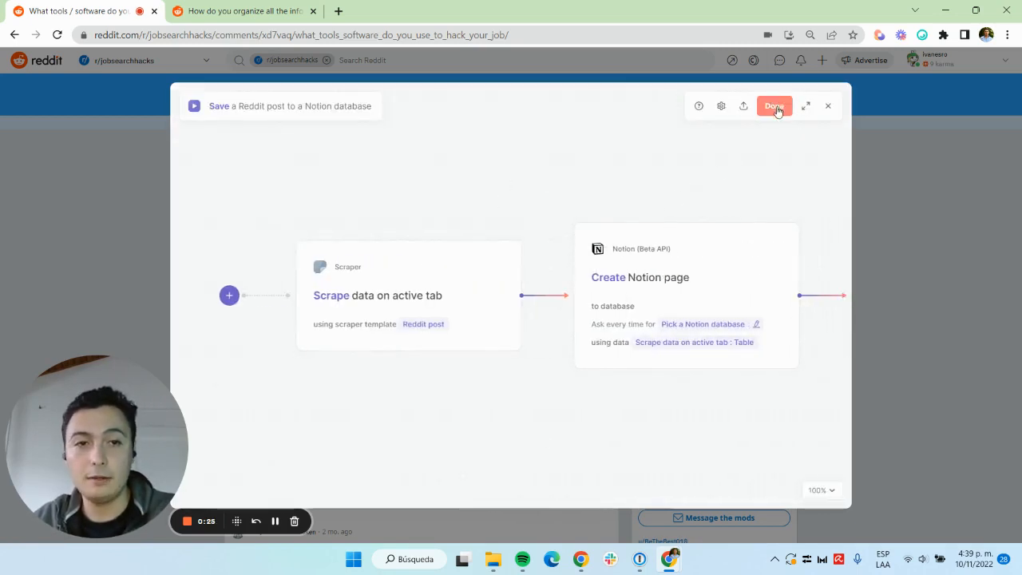
pyautogui.click(772, 105)
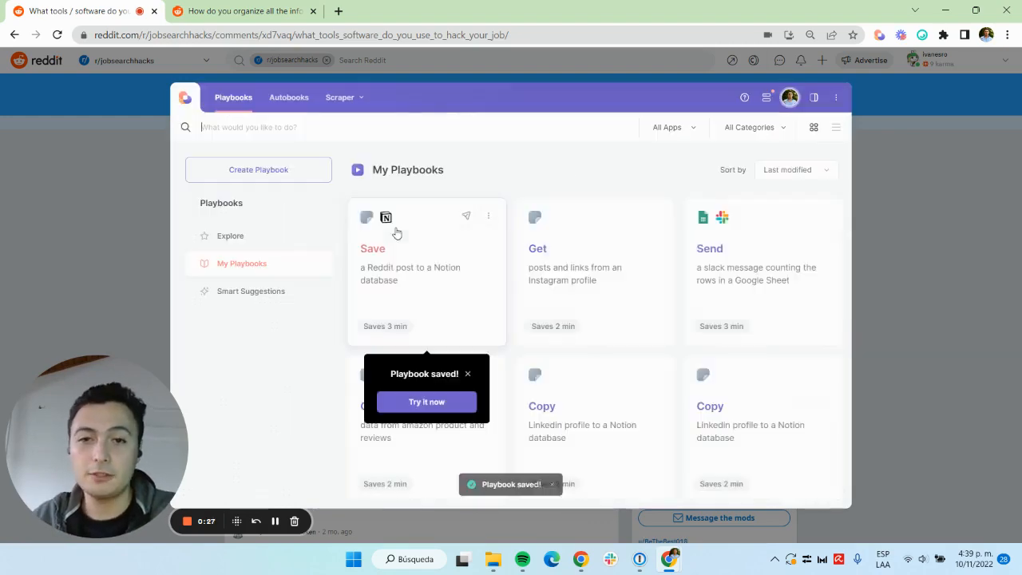
# Step: Try the saved playbook now and pick 'Places to post' as the destination Notion database
pyautogui.click(427, 403)
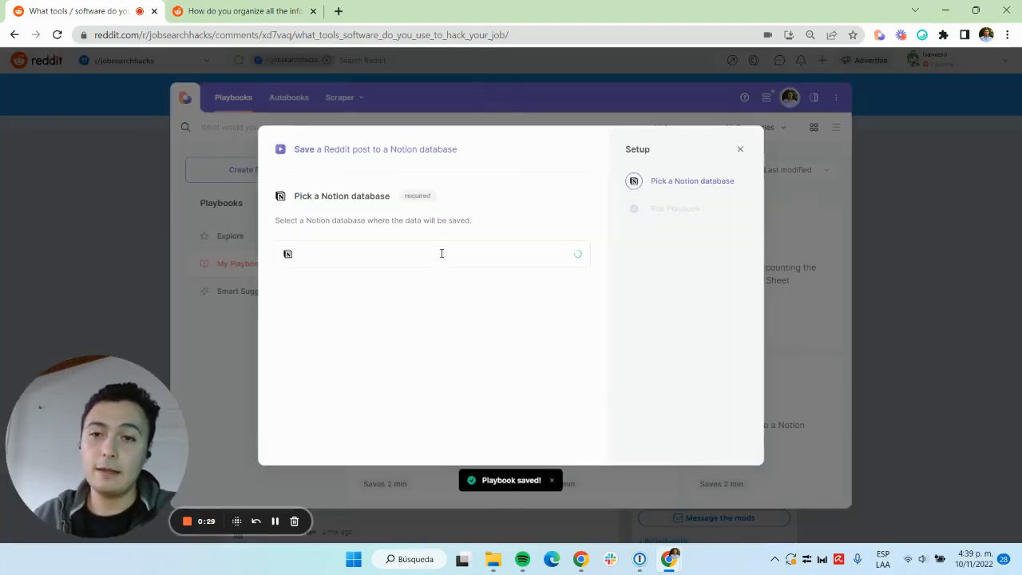
pyautogui.click(431, 253)
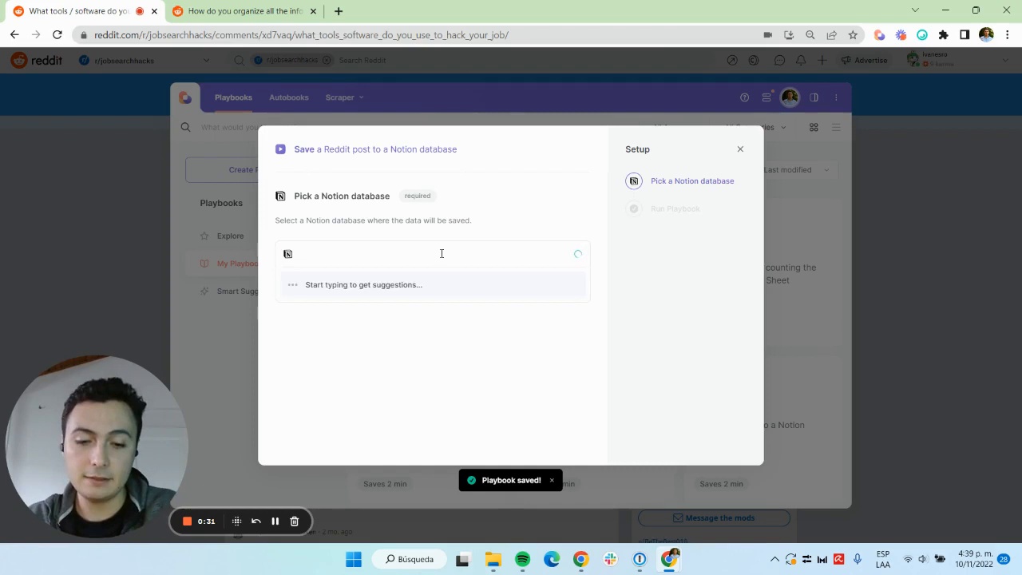
pyautogui.write('places to p')
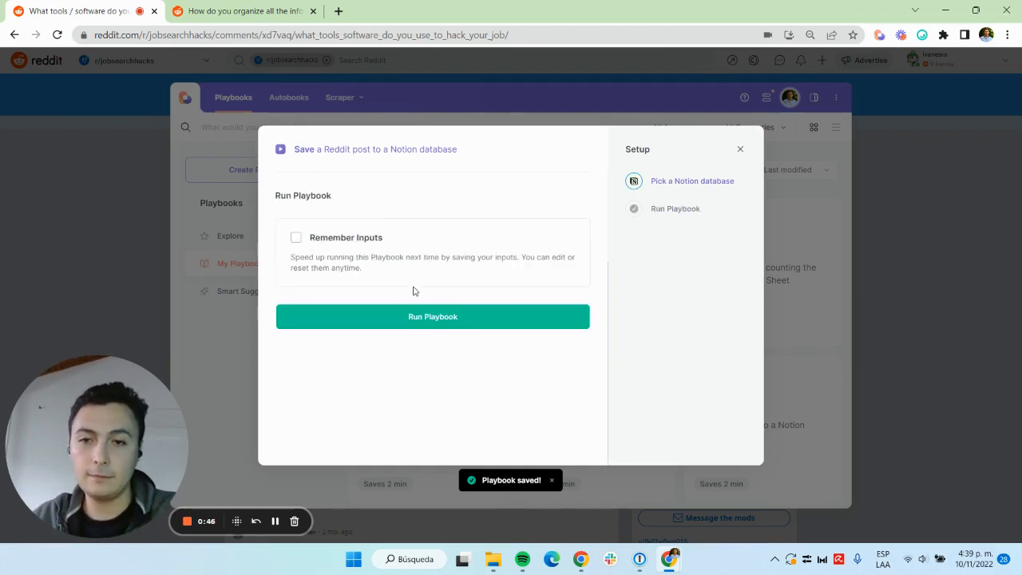
# Step: In the Data fields mapping, send Subreddit members to the #Members column
pyautogui.click(433, 316)
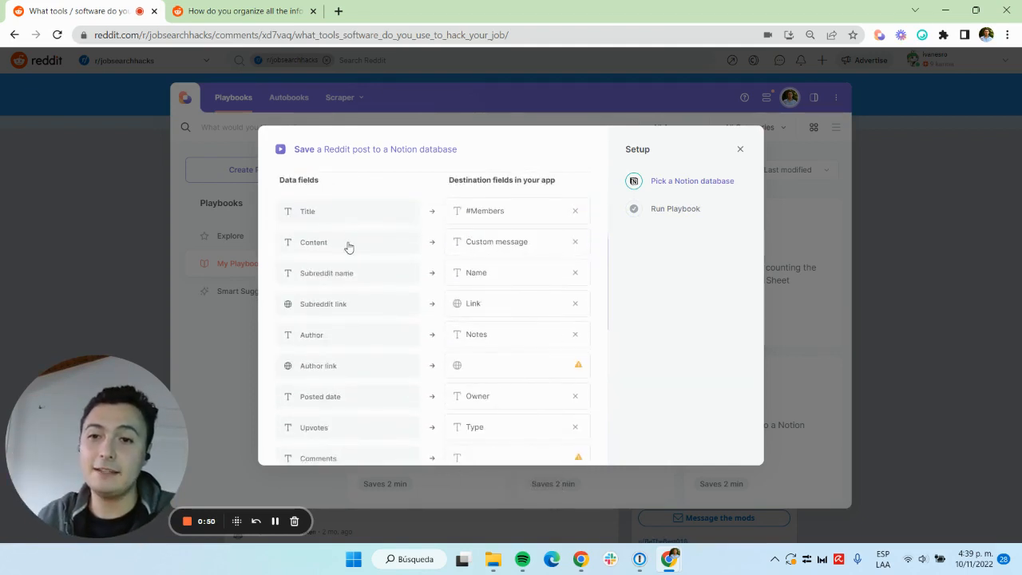
pyautogui.scroll(-3)
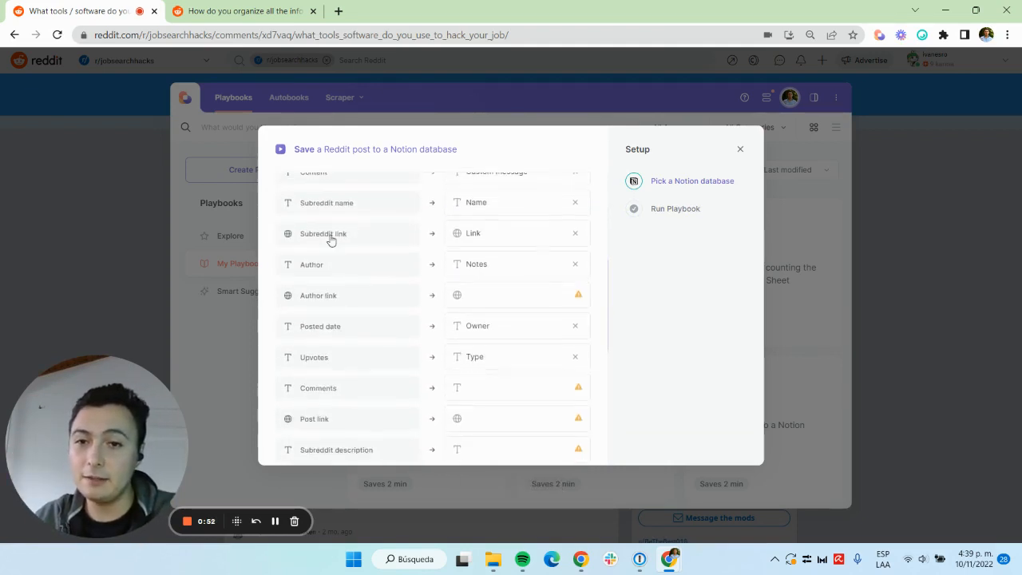
pyautogui.scroll(-3)
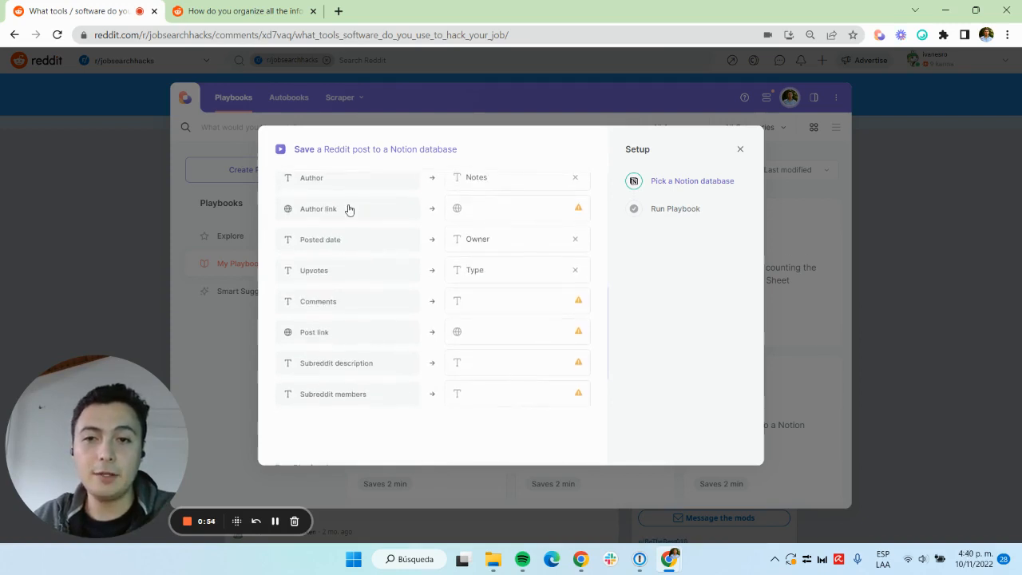
pyautogui.scroll(-3)
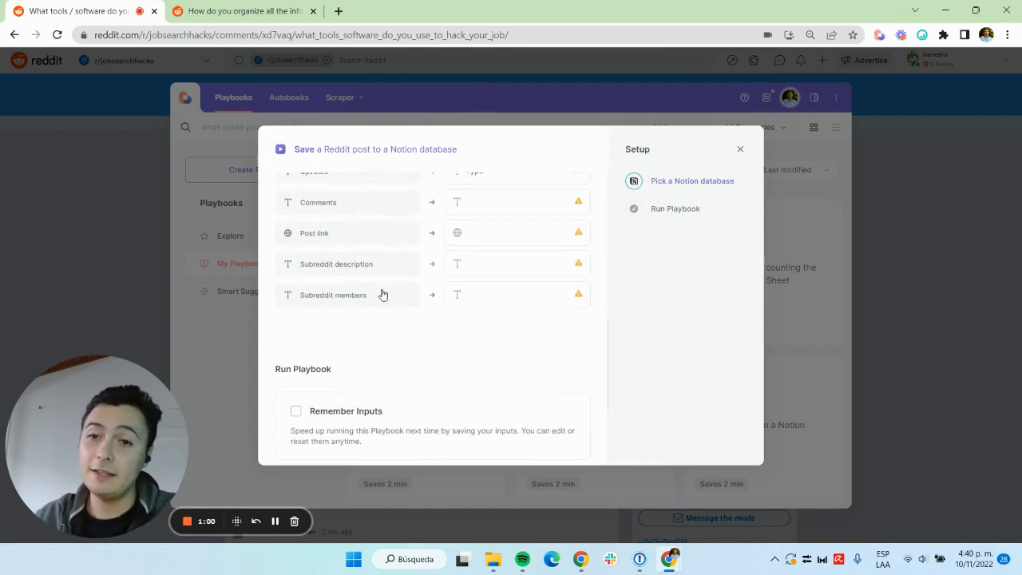
pyautogui.click(517, 293)
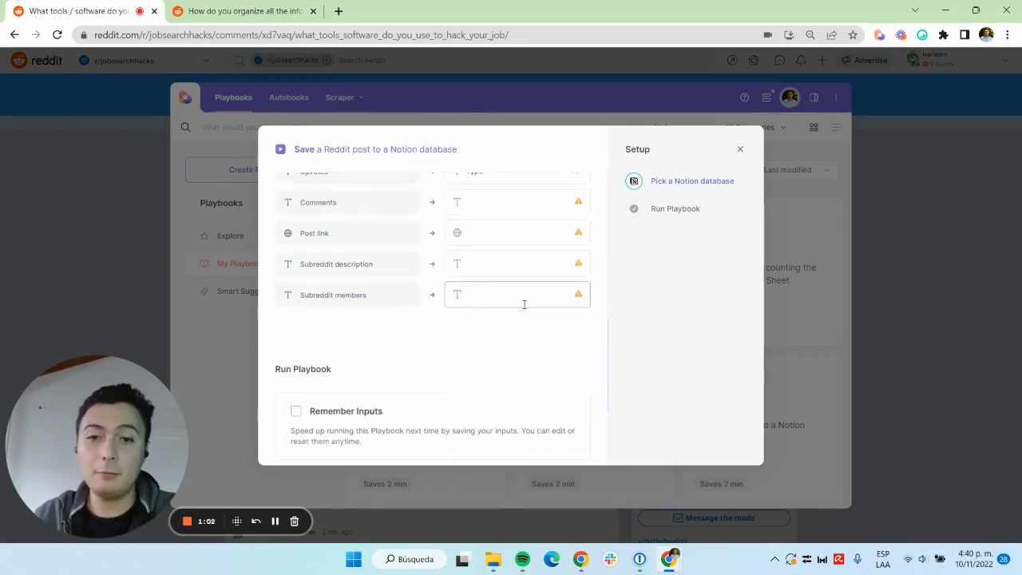
pyautogui.click(518, 293)
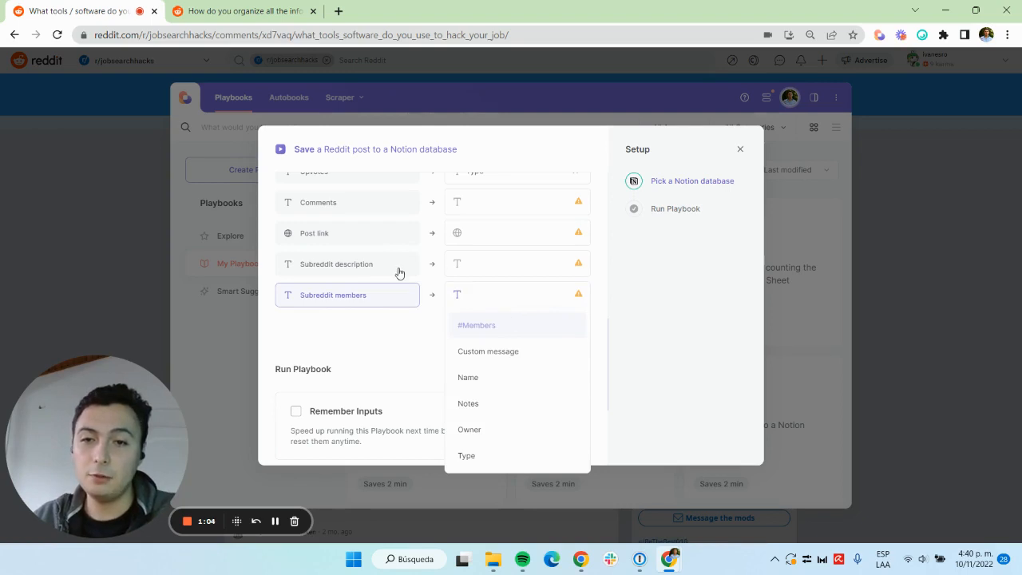
pyautogui.moveTo(501, 327)
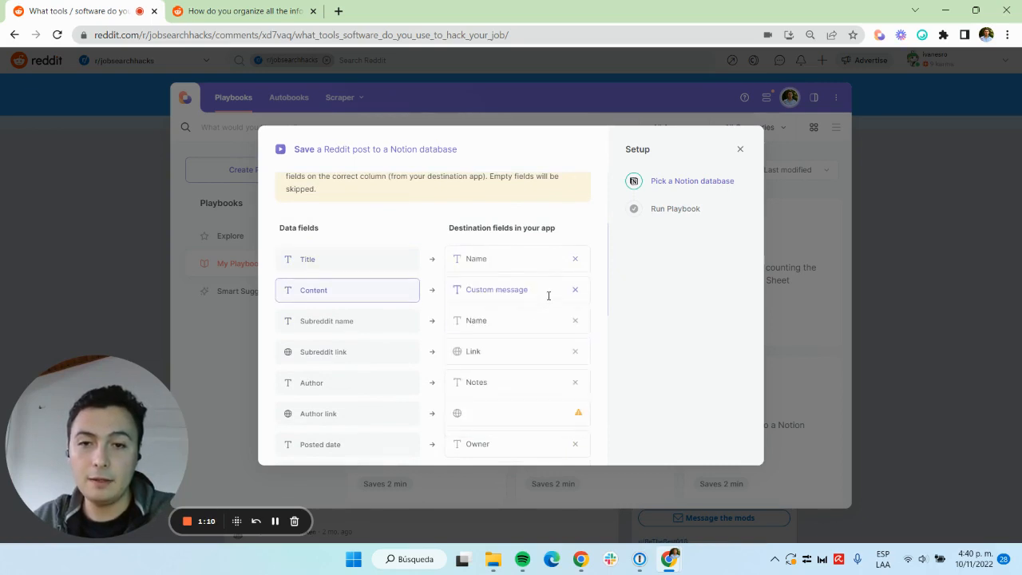
# Step: Map the remaining fields such as Post link and Subreddit description, then run the playbook
pyautogui.click(514, 289)
pyautogui.write('Link')
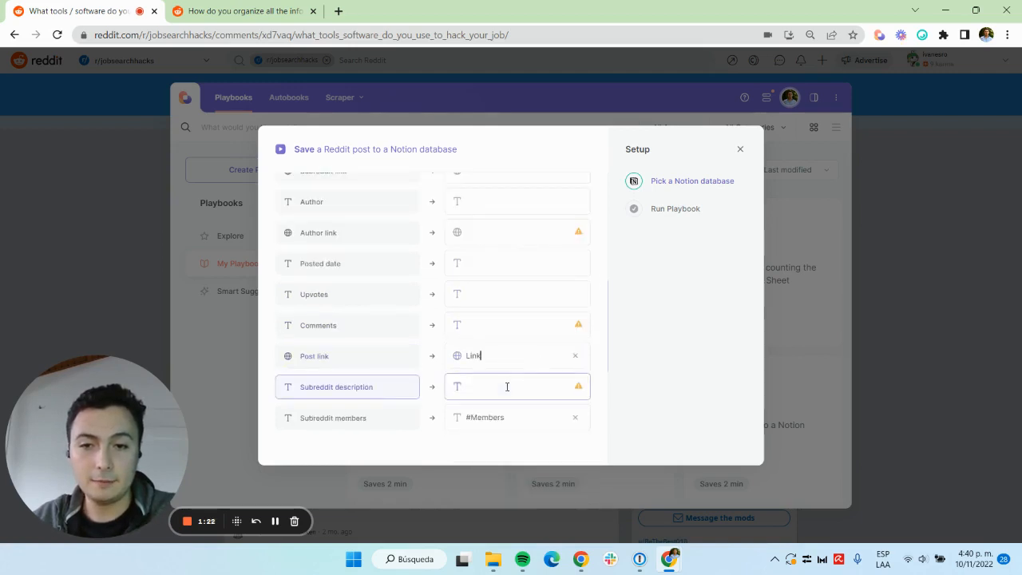
pyautogui.click(675, 208)
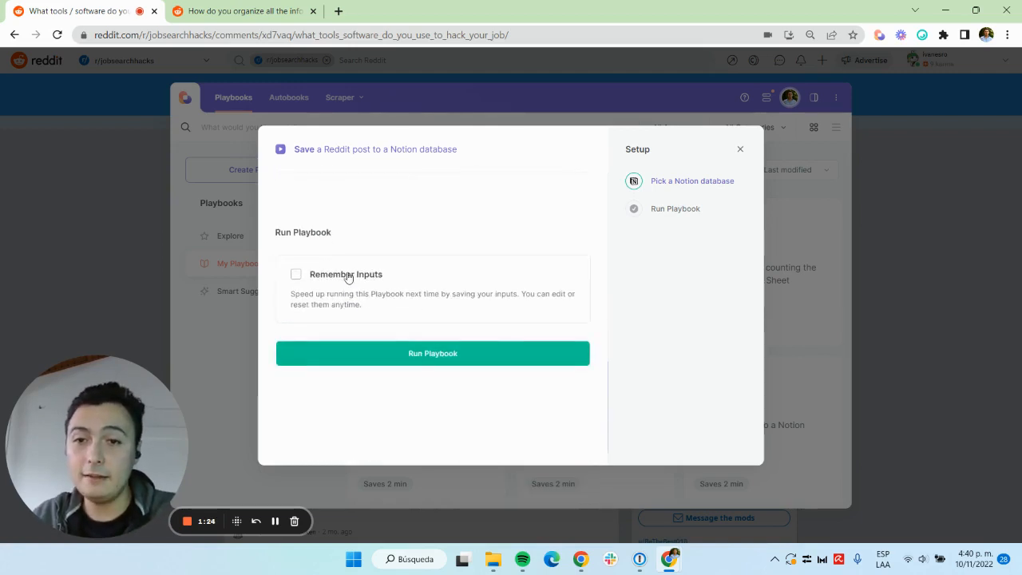
pyautogui.click(297, 274)
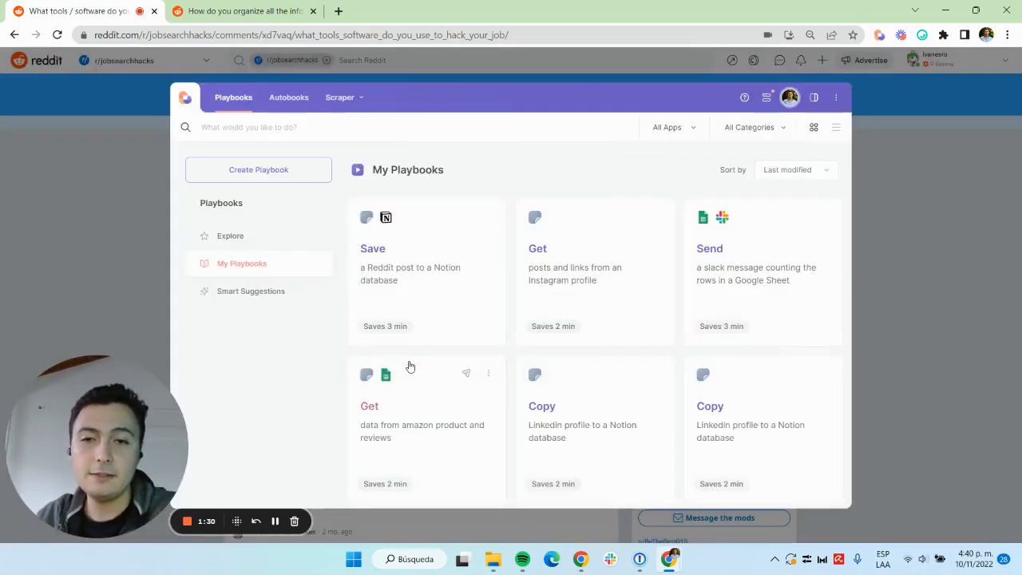
# Step: Review the run's Table data and go to the Notion page created from the post
pyautogui.click(373, 249)
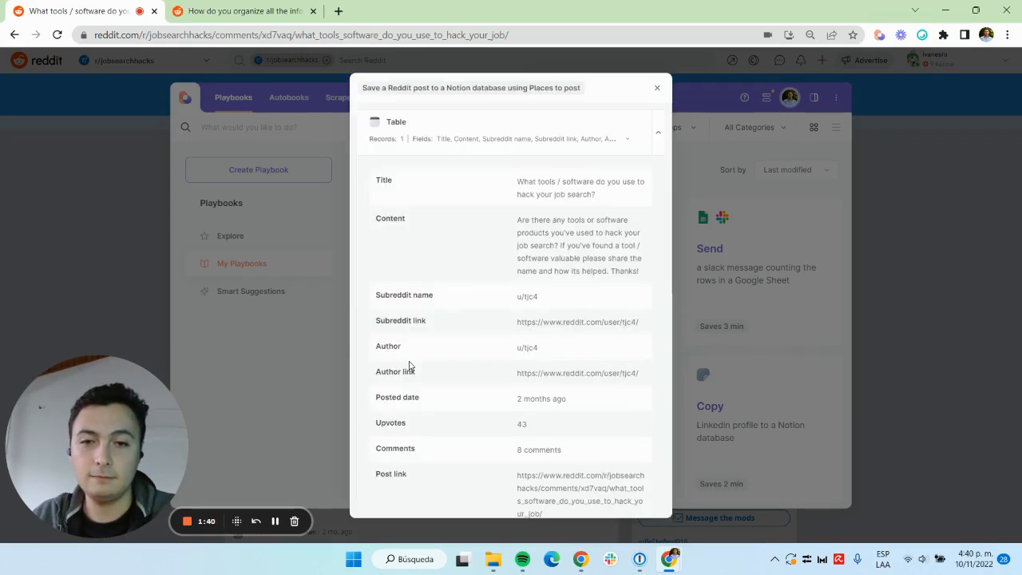
pyautogui.moveTo(444, 408)
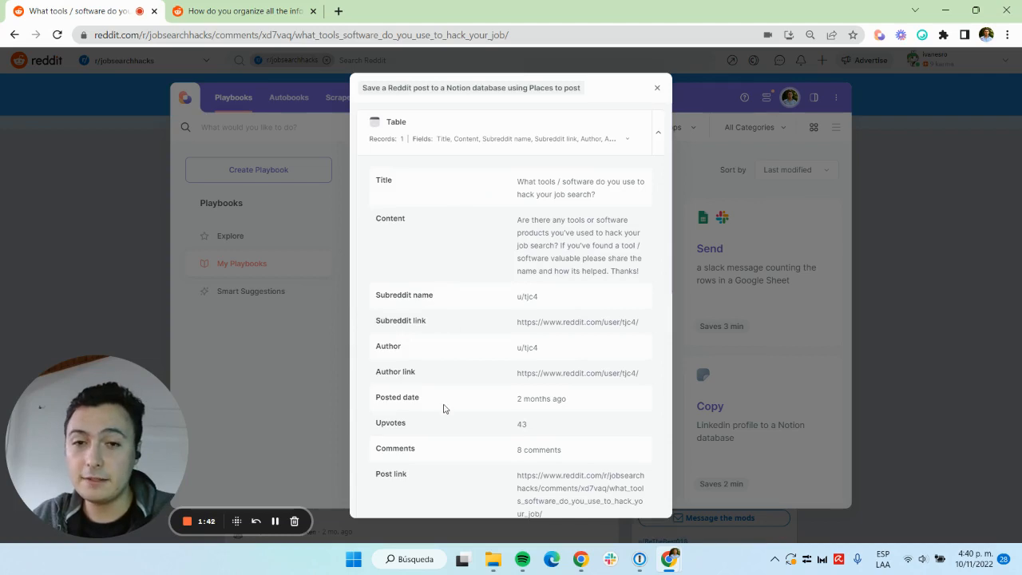
pyautogui.scroll(-3)
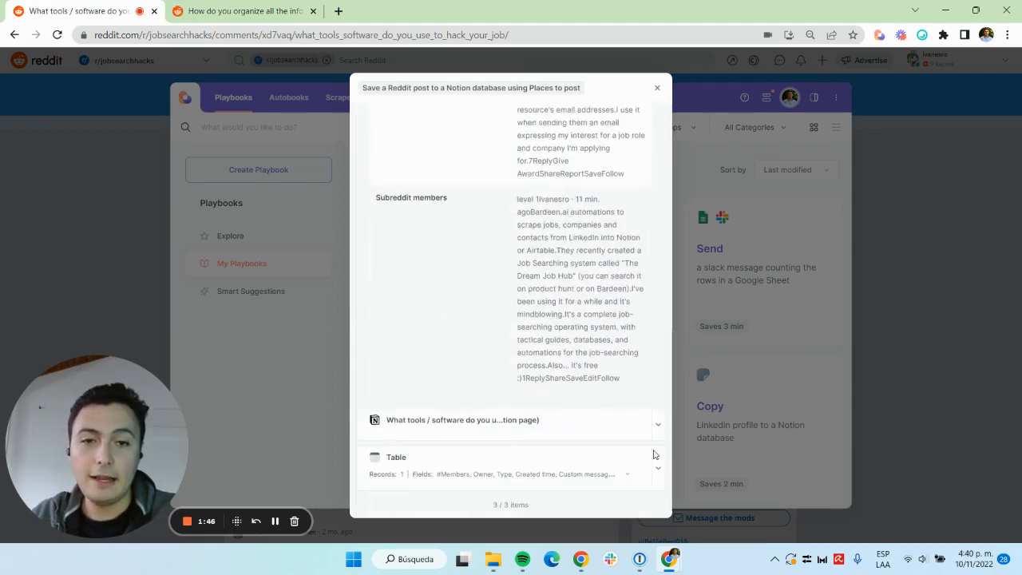
pyautogui.click(462, 418)
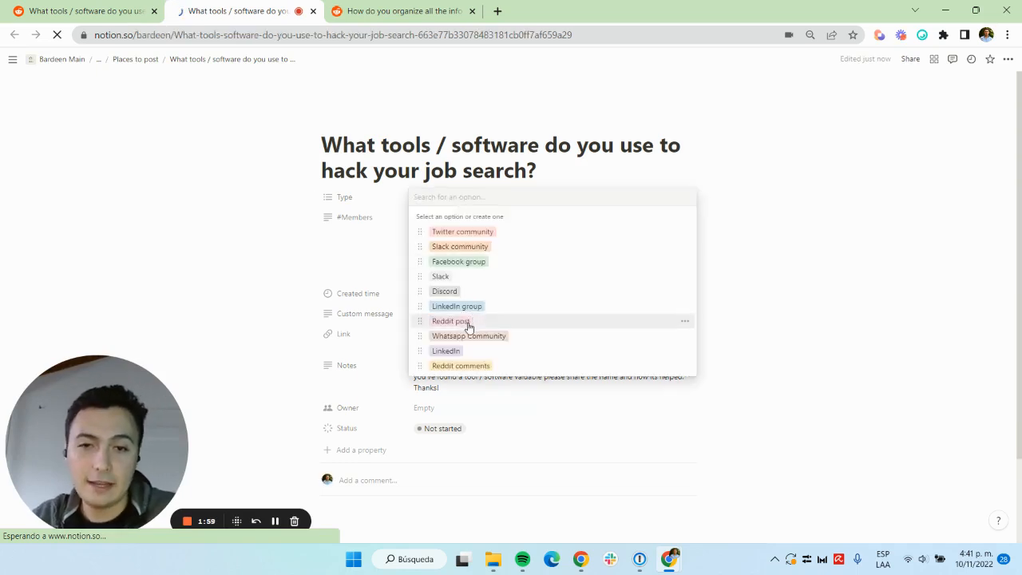
# Step: Set the page's Type to 'Reddit post' and return to the 'How do you organize all the info' Reddit post
pyautogui.click(450, 321)
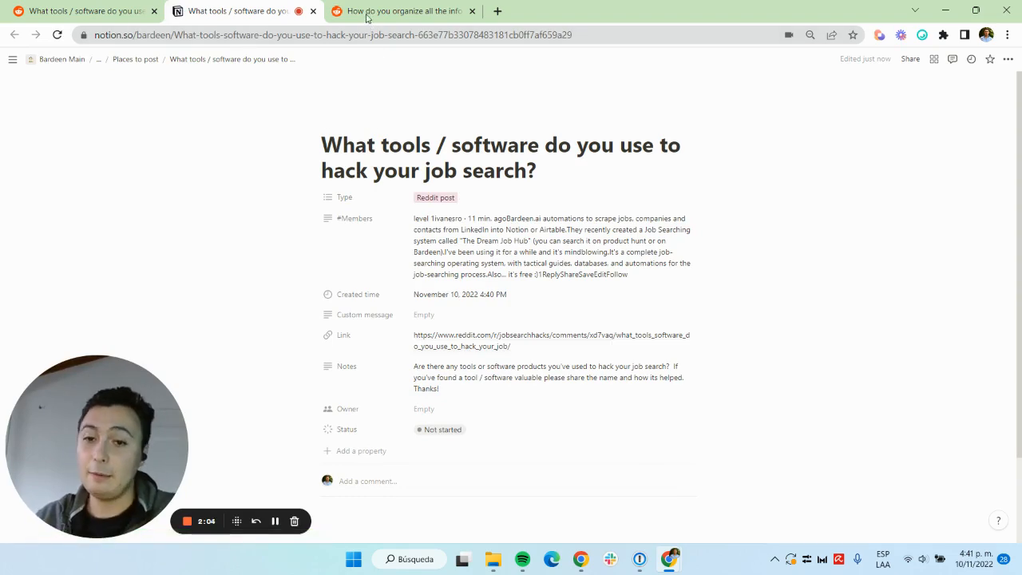
pyautogui.click(399, 11)
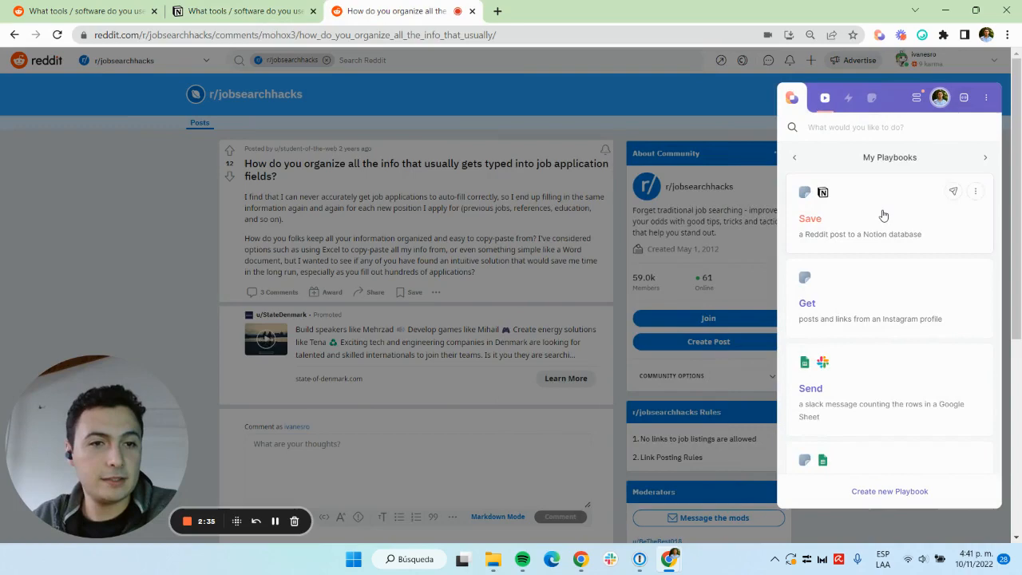
# Step: Run the Reddit-to-Notion playbook on this post and dismiss its results to view the comments
pyautogui.click(810, 218)
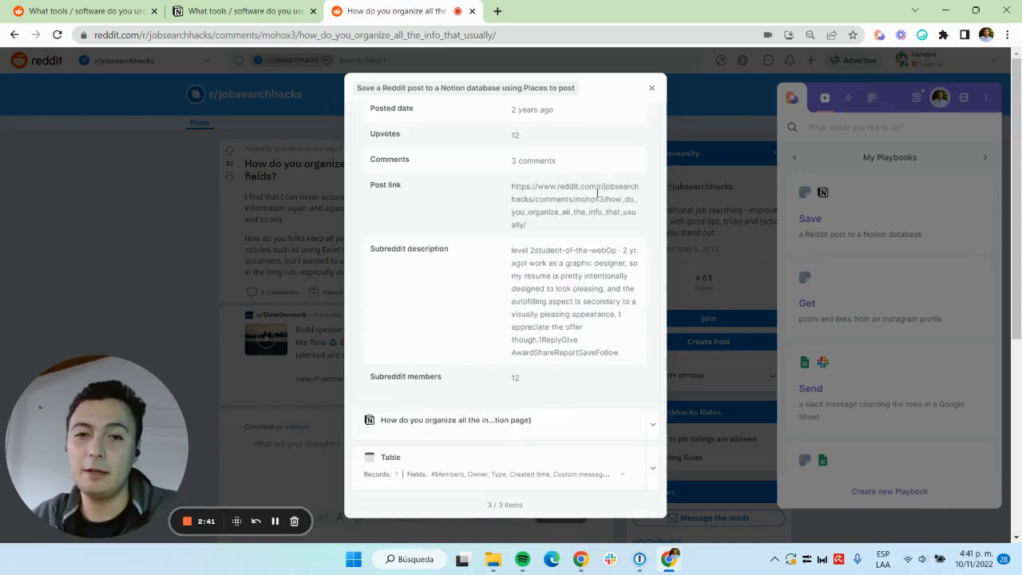
pyautogui.click(652, 86)
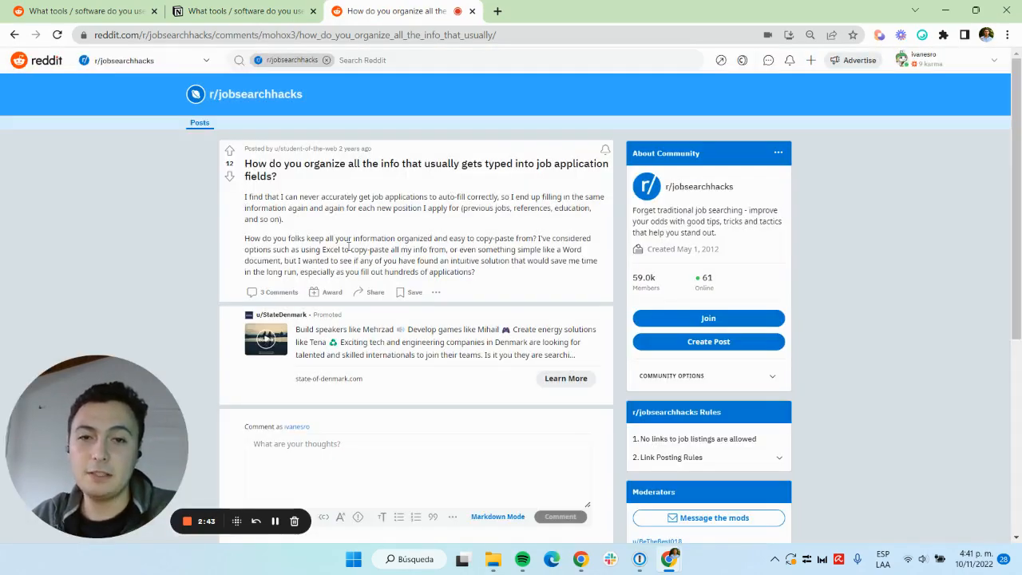
pyautogui.scroll(-3)
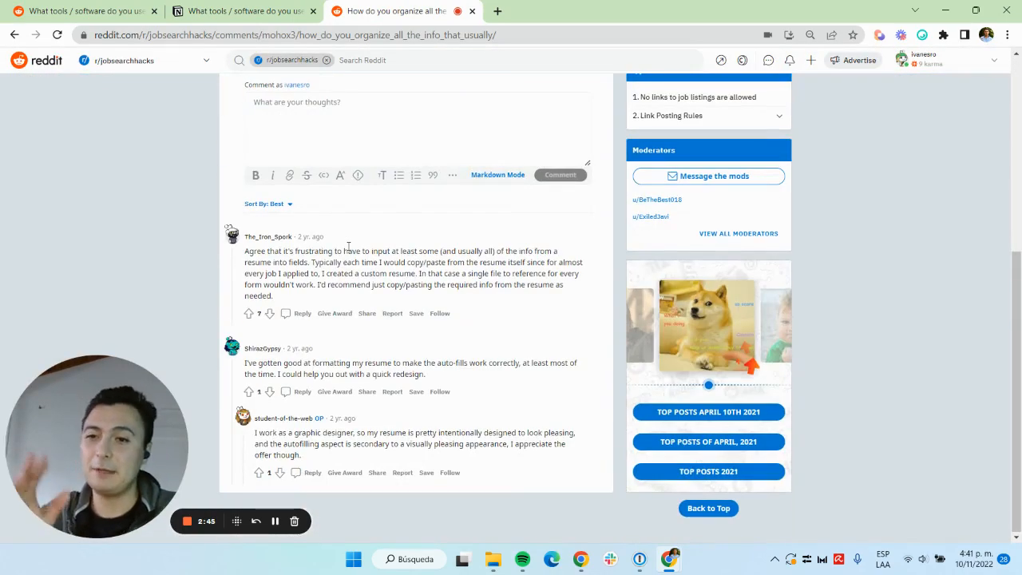